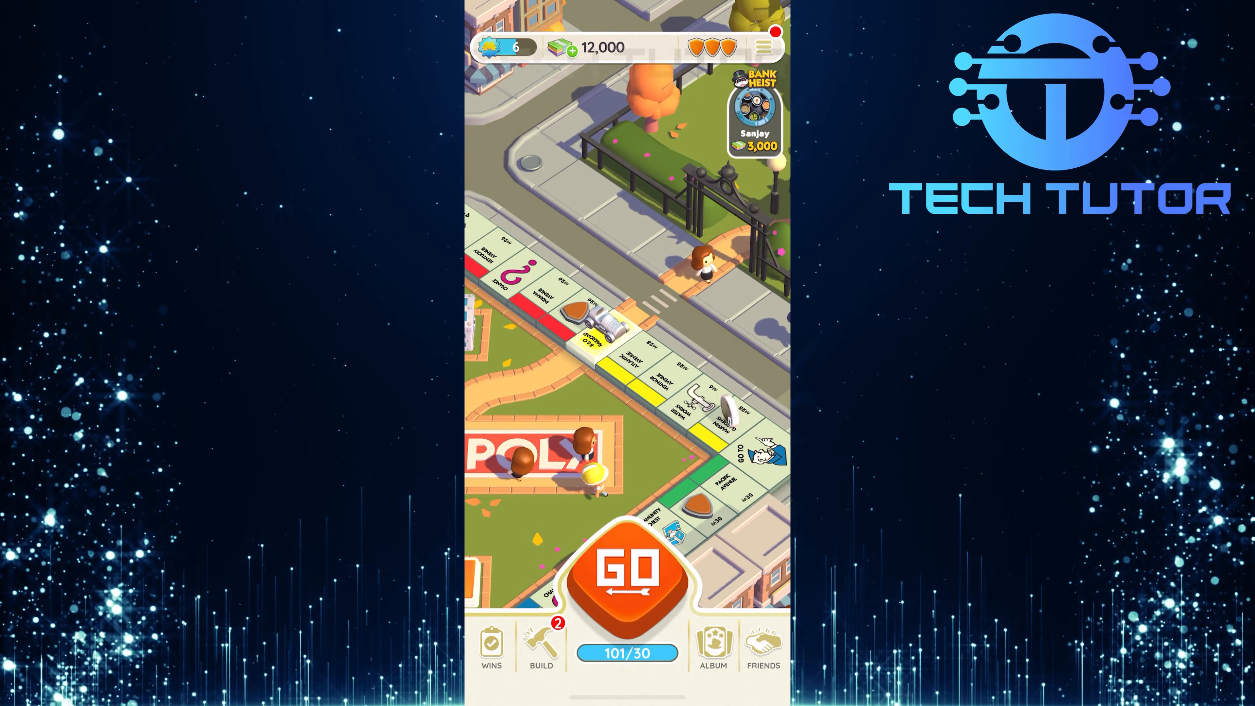
# Open the game's Settings panel from the menu icon on the board.
pyautogui.click(762, 45)
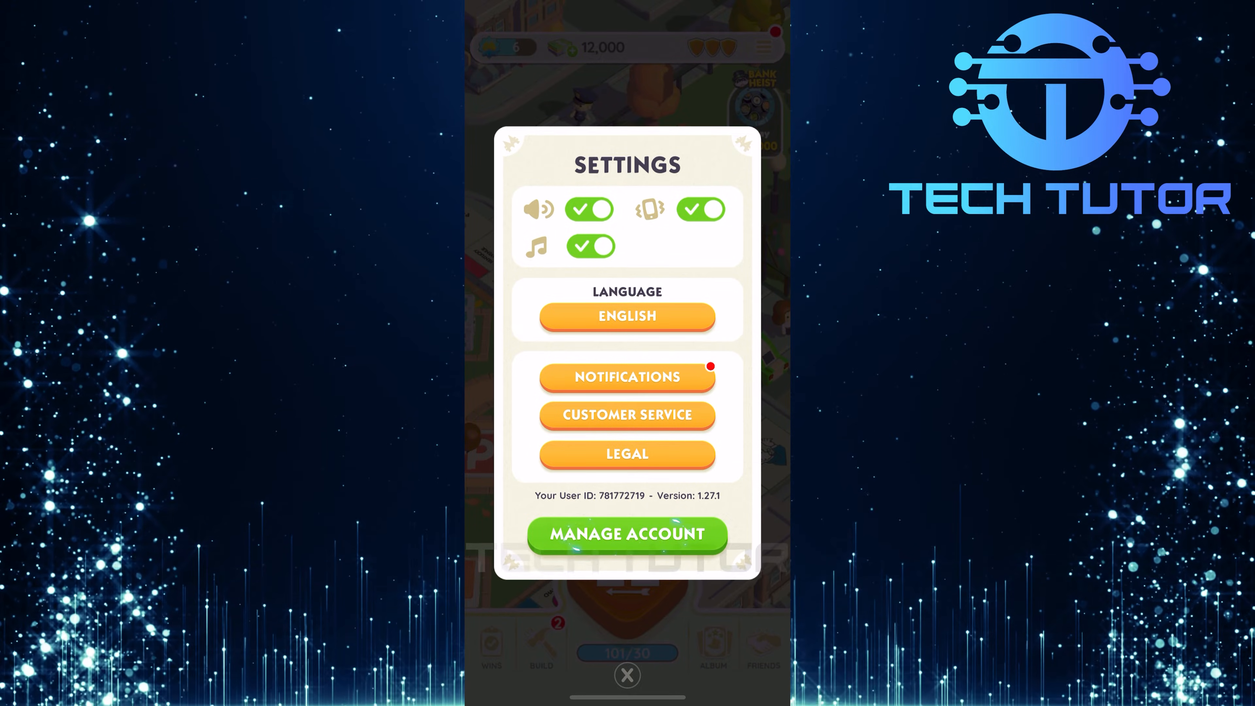
# Open Manage Account from the Settings panel.
pyautogui.click(627, 535)
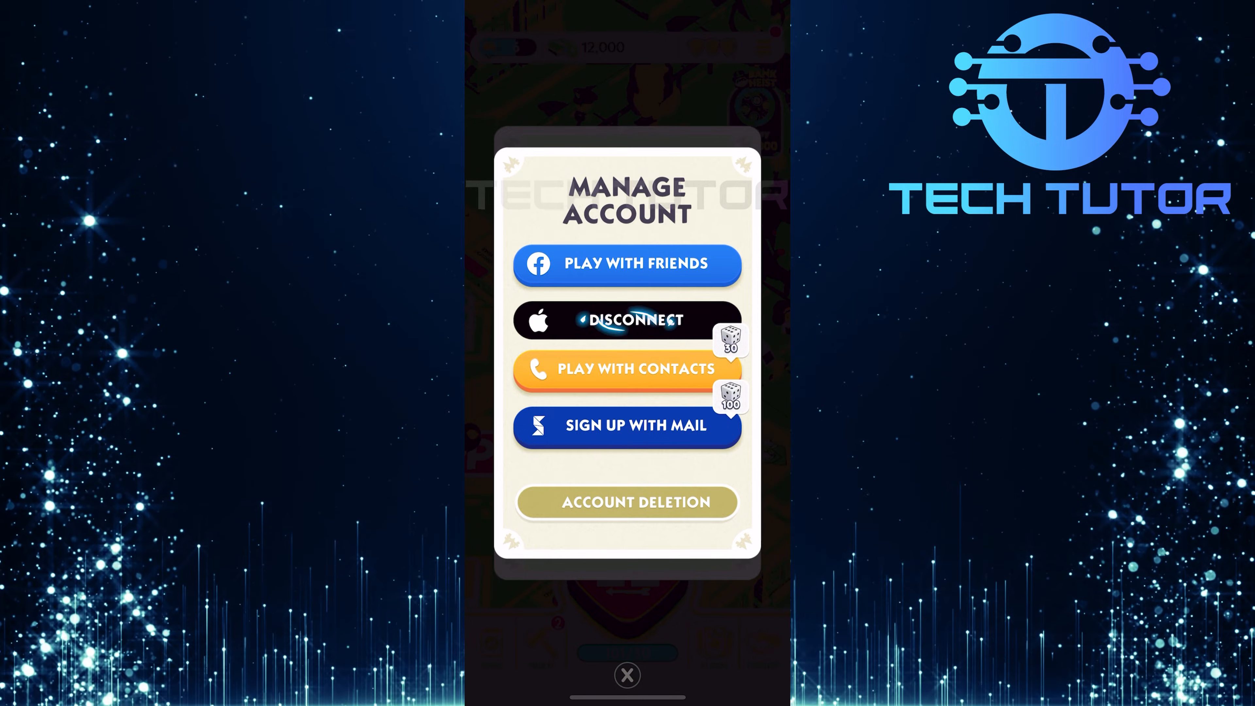
# Disconnect the Apple sign-in and acknowledge the notice redirecting to device Settings.
pyautogui.click(634, 320)
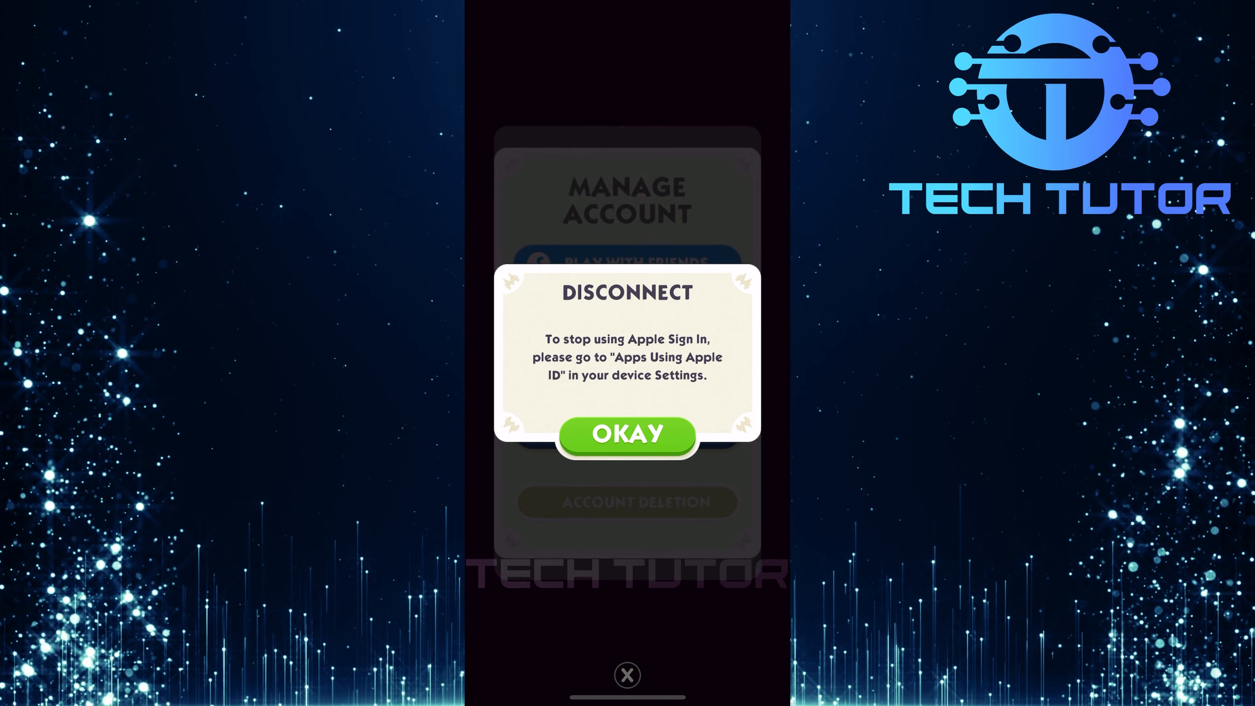
pyautogui.click(626, 434)
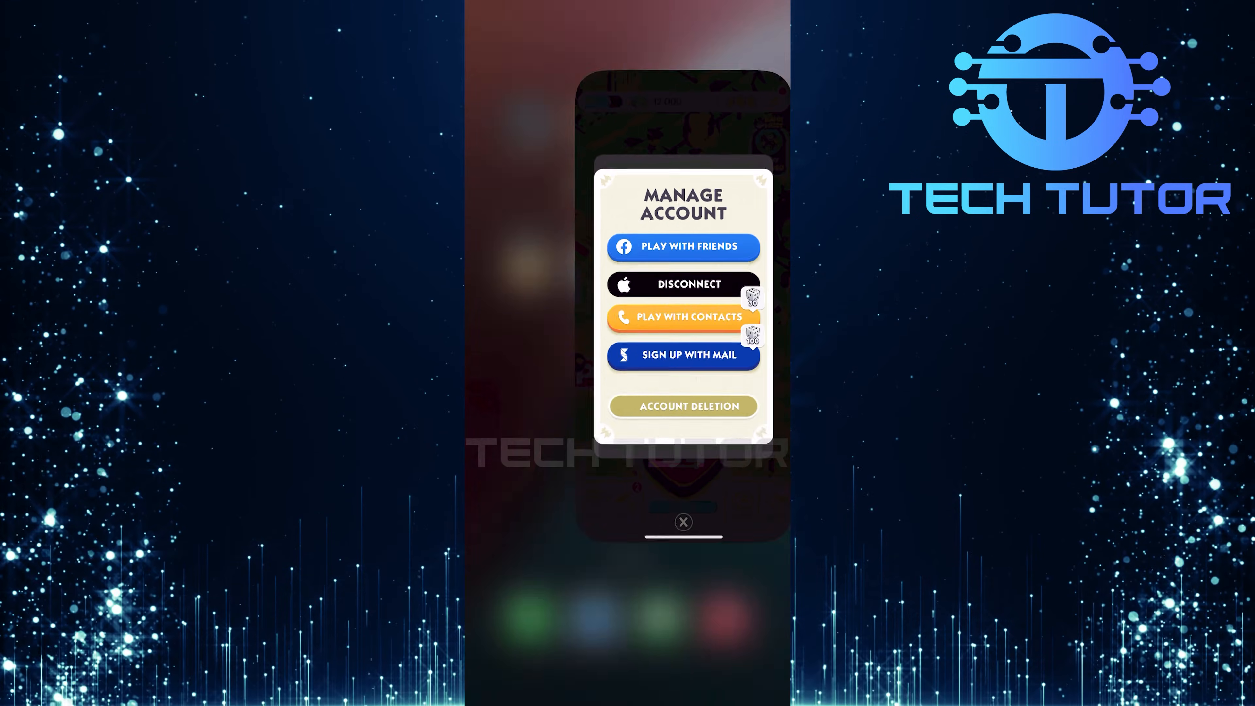
# Leave the game, launch iOS Settings and go to the Apple Account page.
pyautogui.click(683, 521)
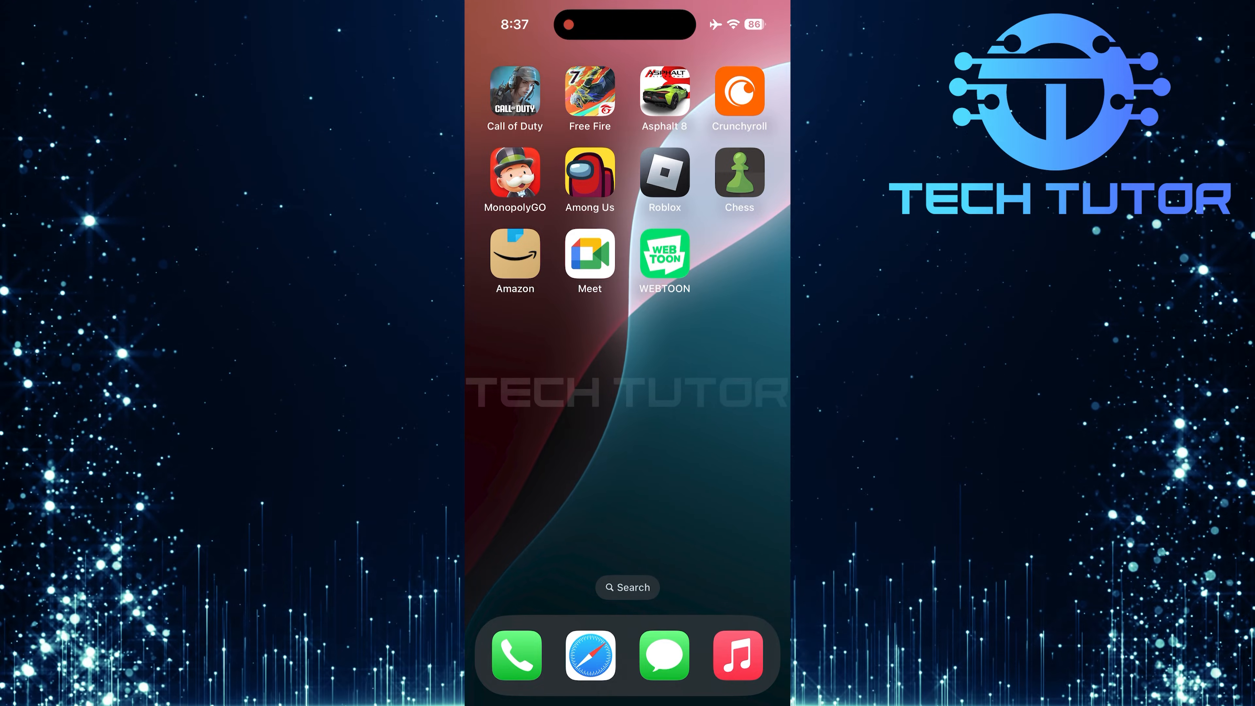
pyautogui.hscroll(-3)
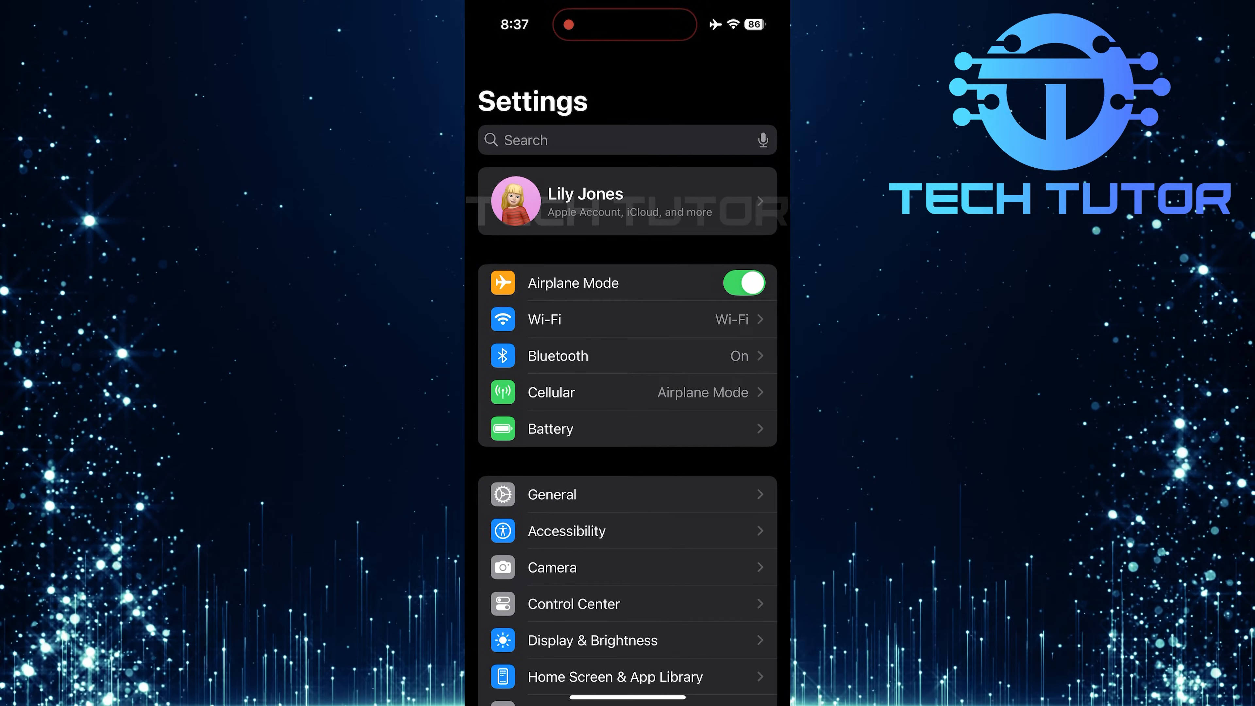
pyautogui.click(600, 204)
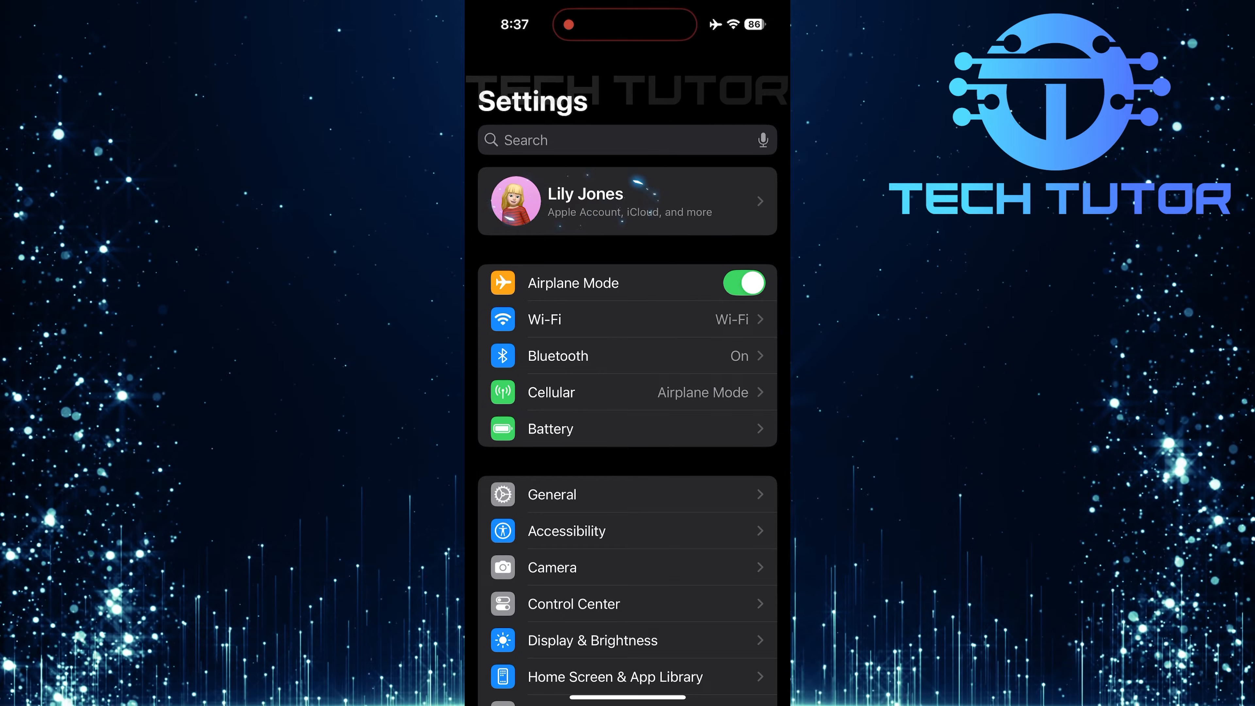
pyautogui.click(607, 205)
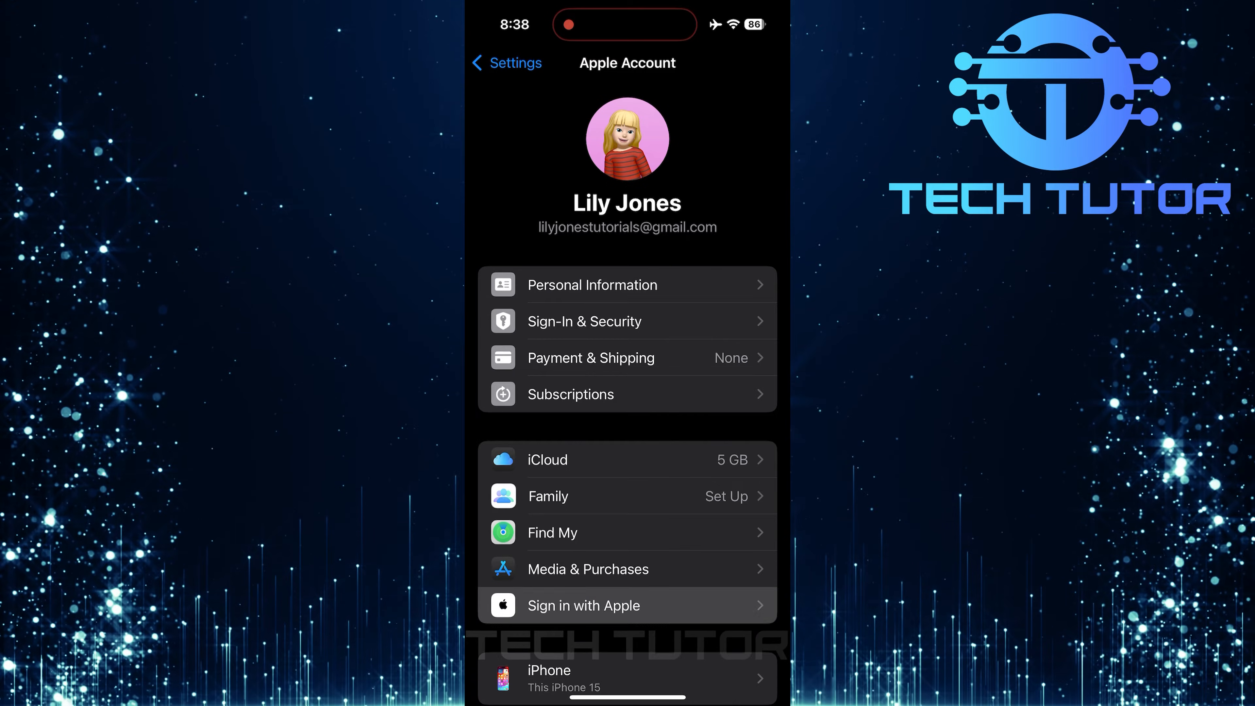
# Go to Sign in with Apple and select the MonopolyGO entry.
pyautogui.click(584, 606)
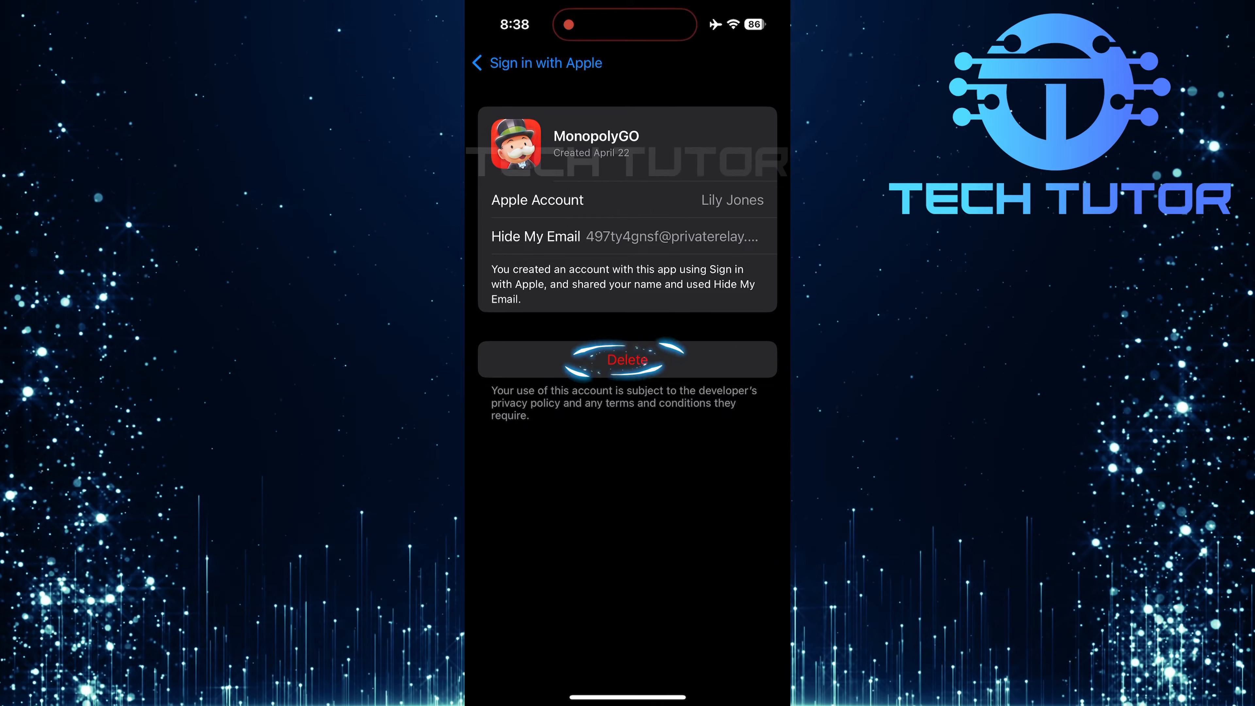
# Delete MonopolyGO's Sign in with Apple entry and confirm the removal.
pyautogui.click(627, 360)
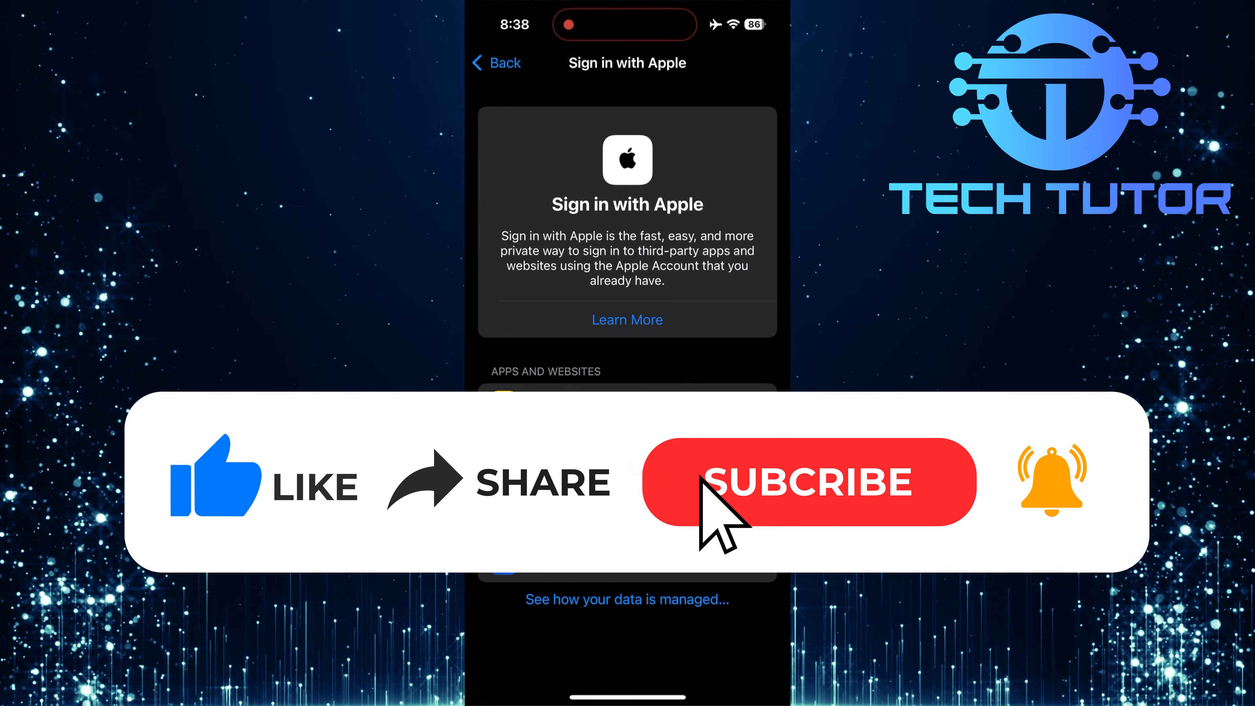
pyautogui.click(808, 487)
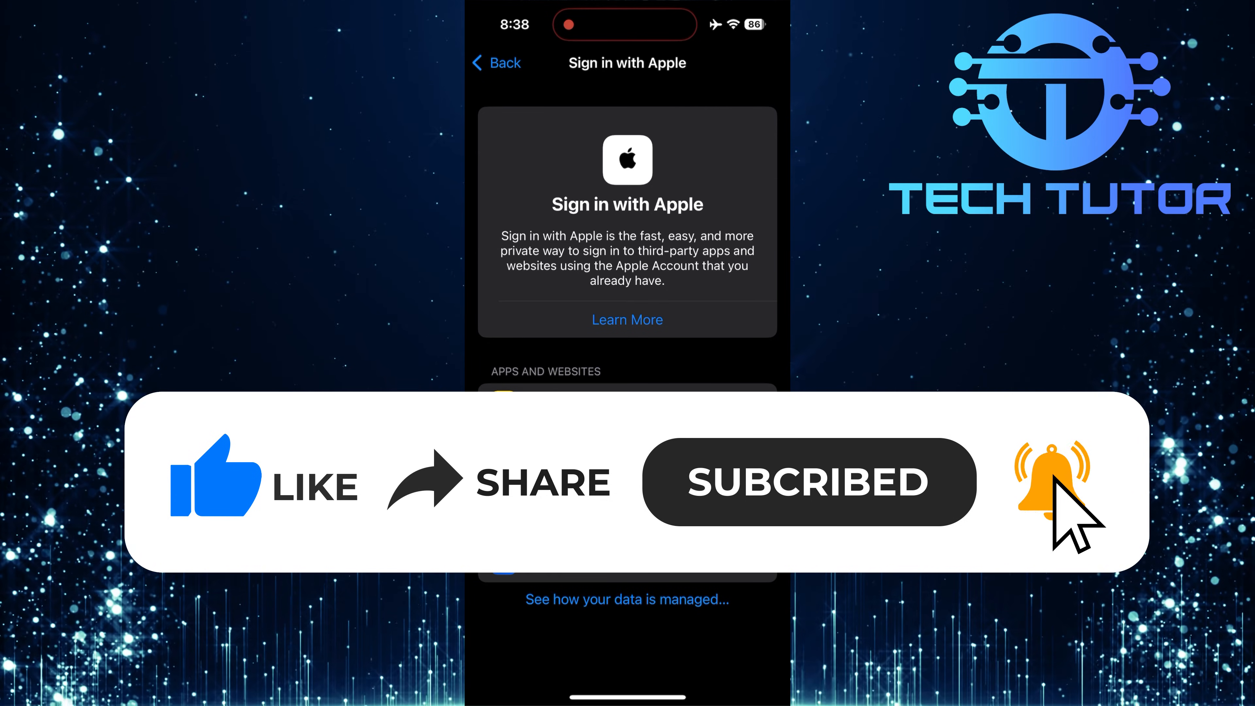